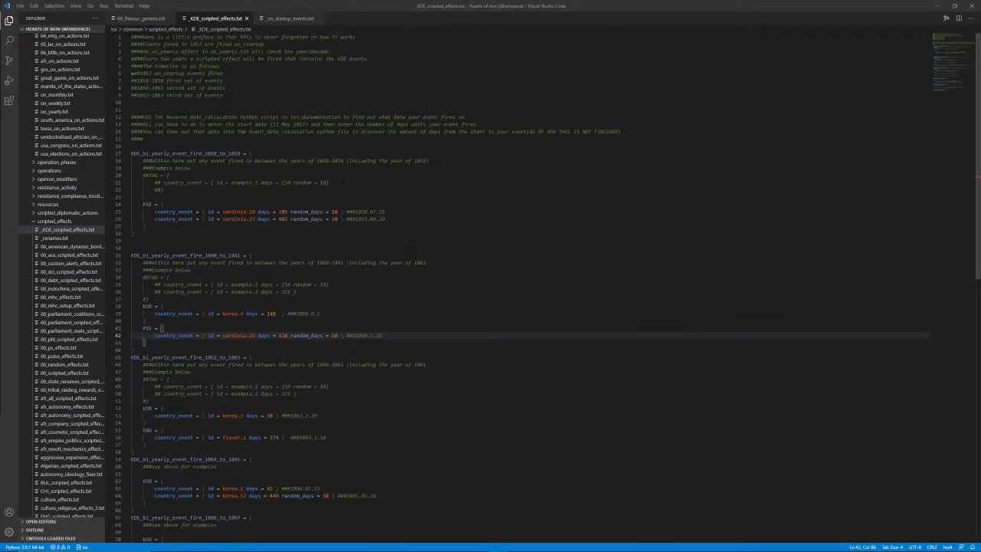
# Review the on_startup_events, KDE scripted effects and 00_flavour_generic files, ending on on_startup_events
pyautogui.click(283, 19)
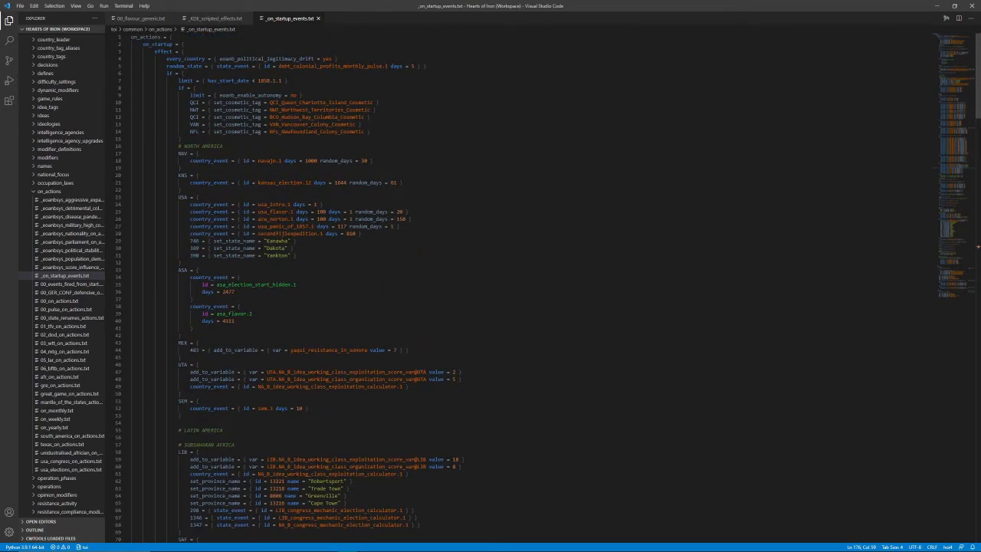
pyautogui.scroll(-3)
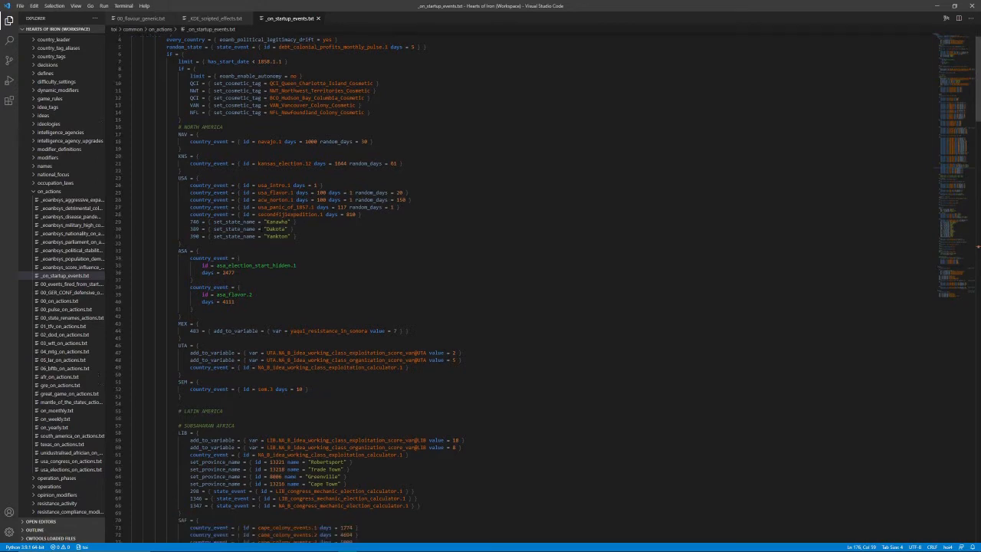
pyautogui.click(214, 17)
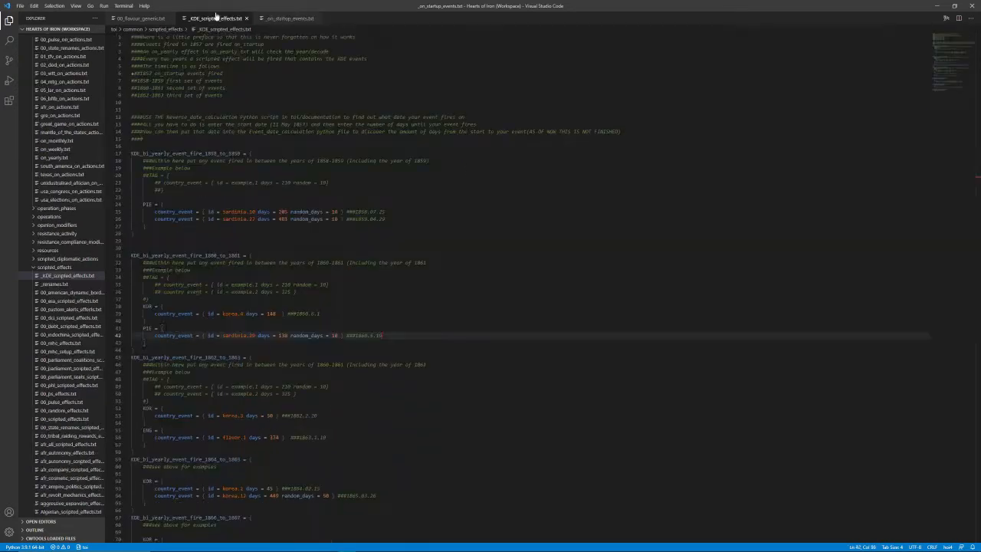
pyautogui.click(137, 18)
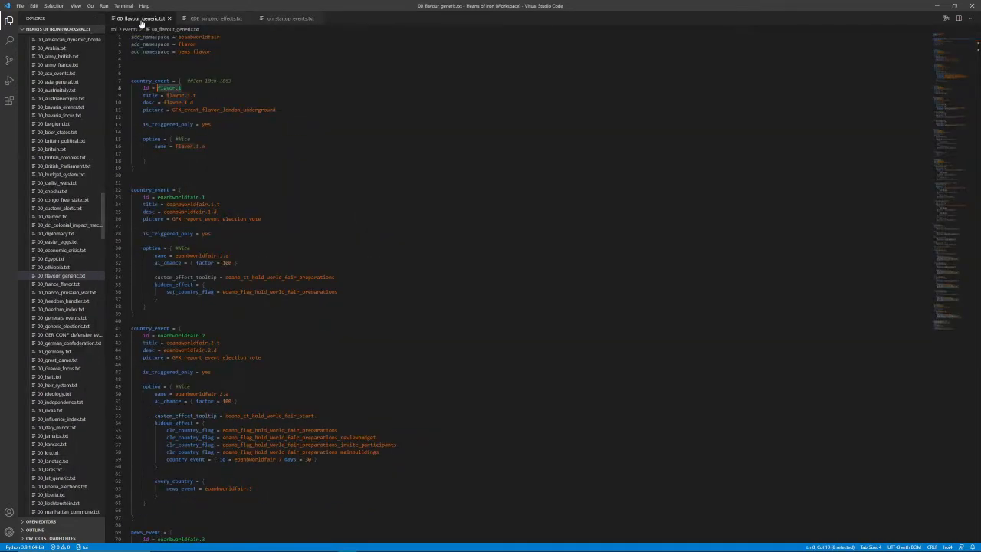
pyautogui.click(285, 20)
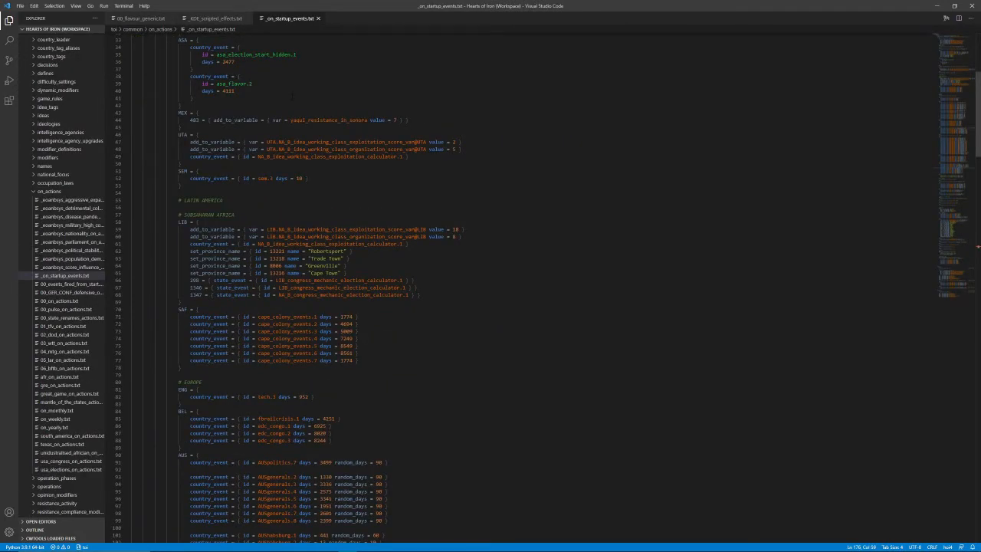
# Scroll _on_startup_events.txt down to the Swedish and Norwegian startup event blocks
pyautogui.scroll(-3)
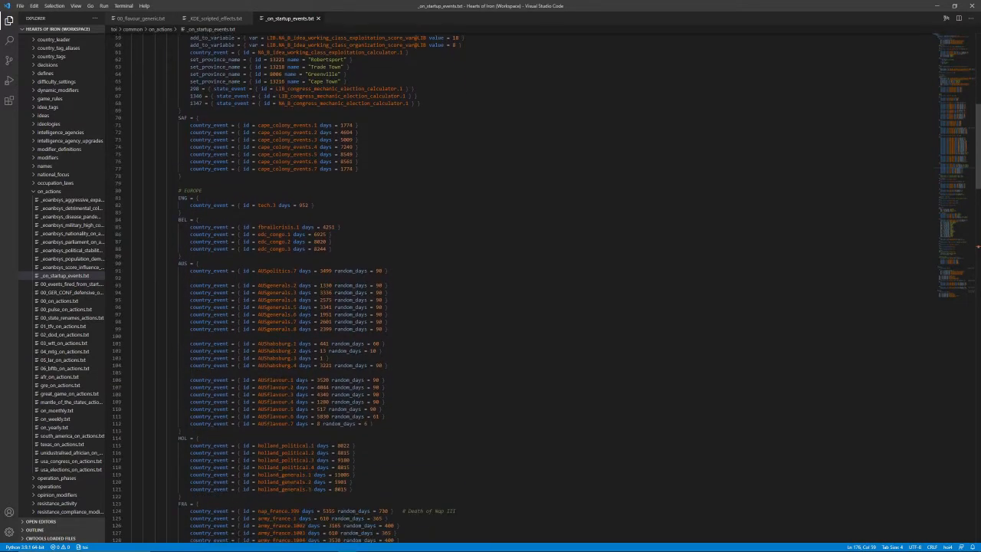
pyautogui.scroll(-3)
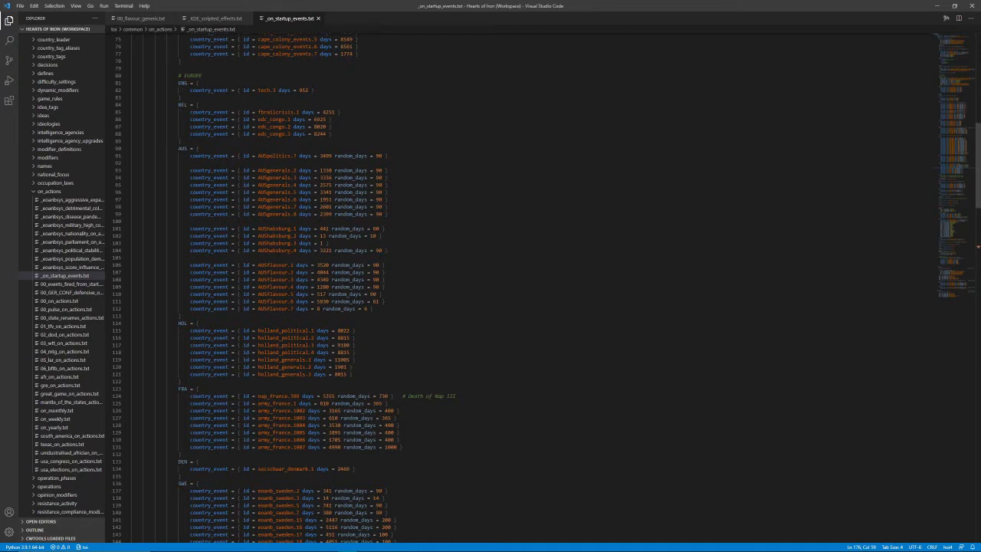
pyautogui.scroll(-3)
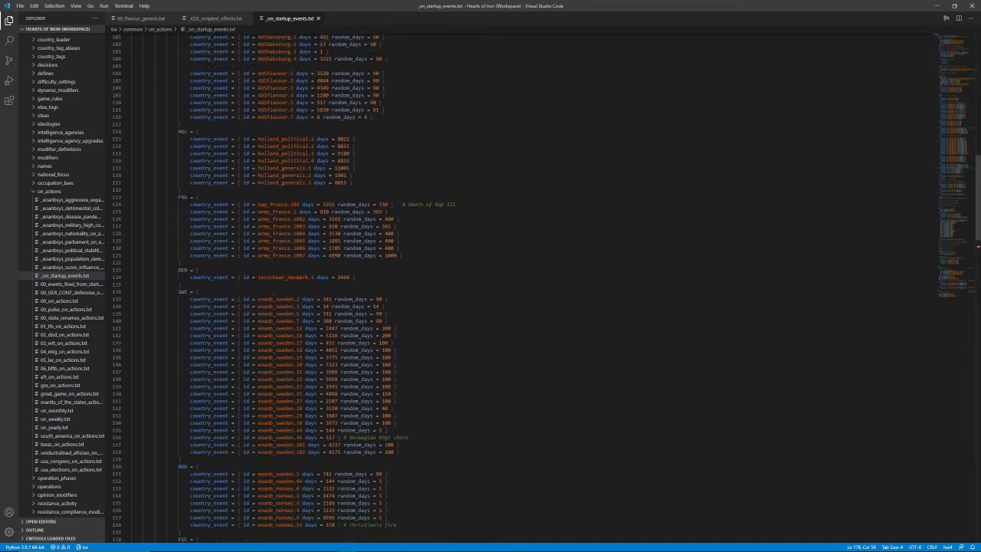
pyautogui.scroll(-3)
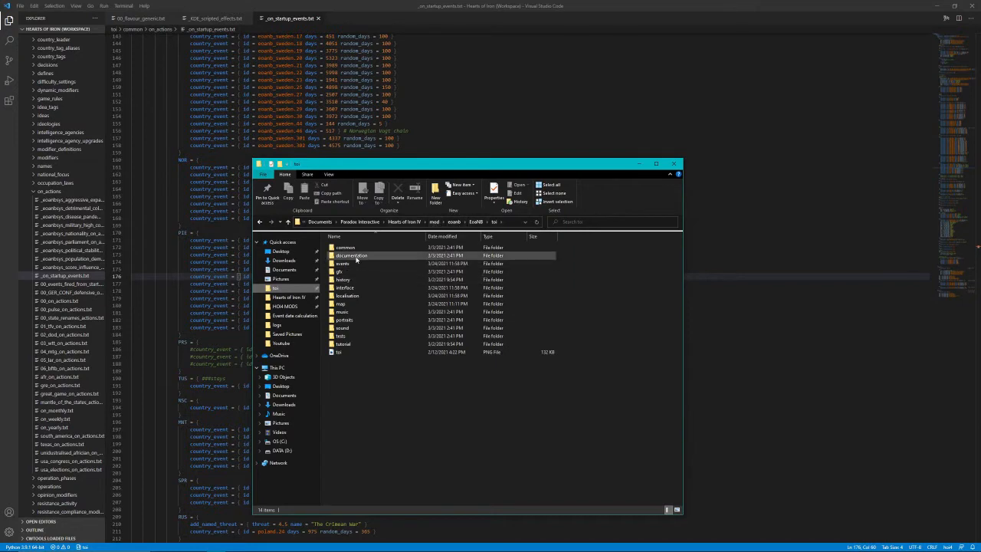
# Open documentation, then its Event date calculation folder, in File Explorer
pyautogui.doubleClick(348, 255)
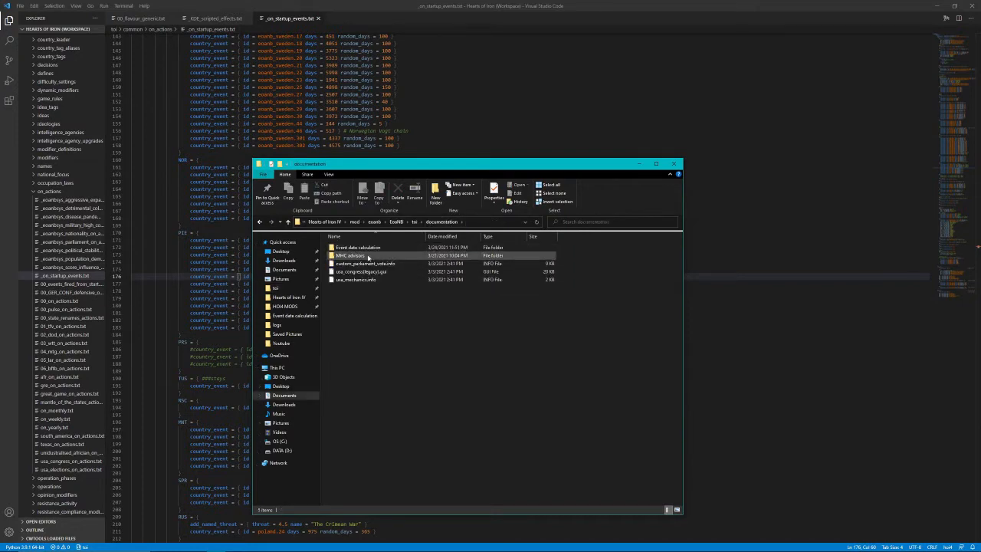
pyautogui.doubleClick(358, 247)
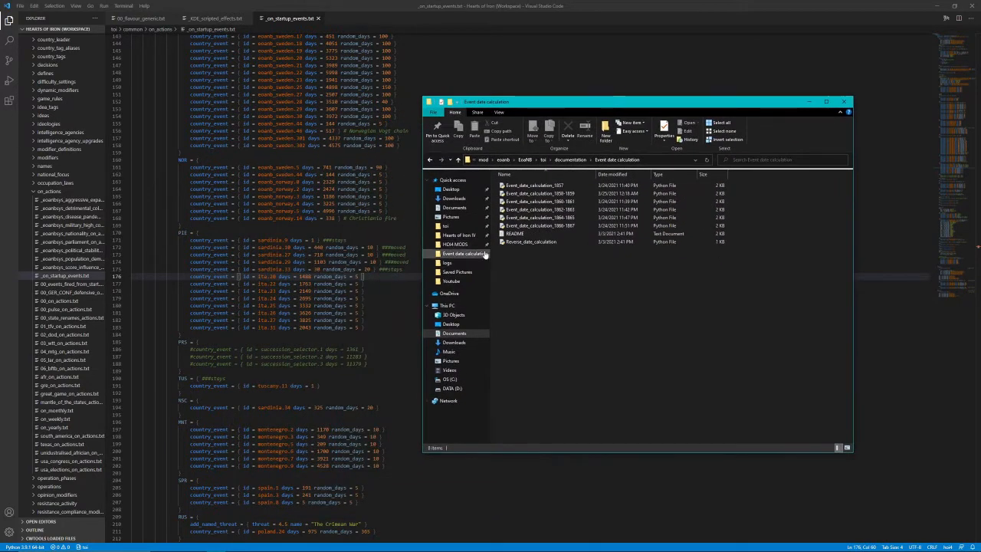
pyautogui.moveTo(533, 241)
pyautogui.write('1857')
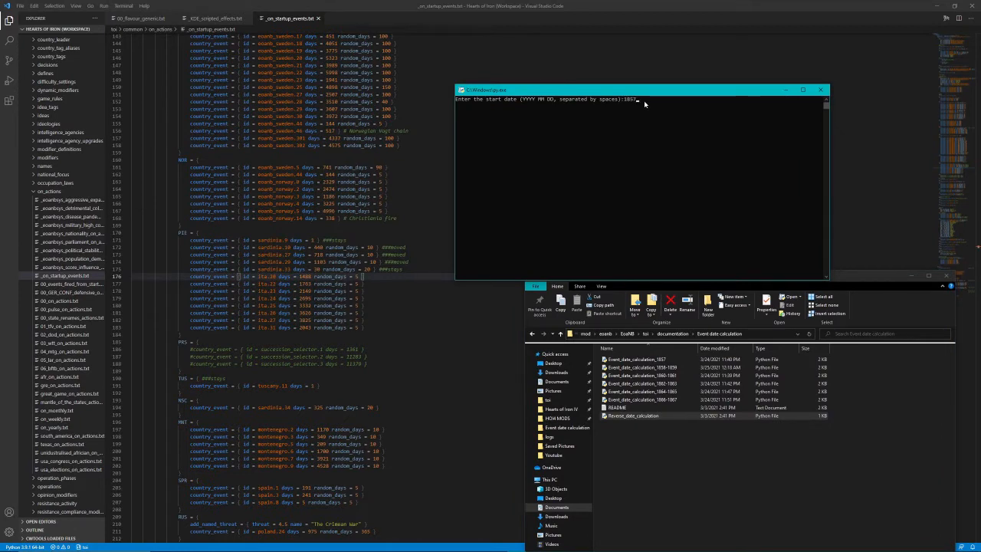
# Run Reverse_date_calculation for 1857-05-11 plus 1488 days, yielding 1861.6.8
pyautogui.write('050')
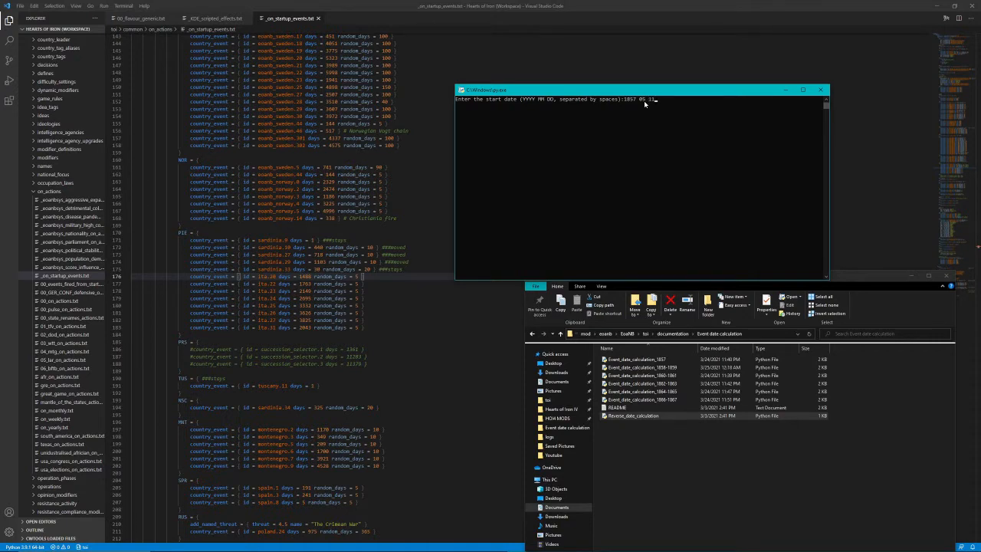
pyautogui.moveTo(645, 90); pyautogui.dragTo(685, 110)
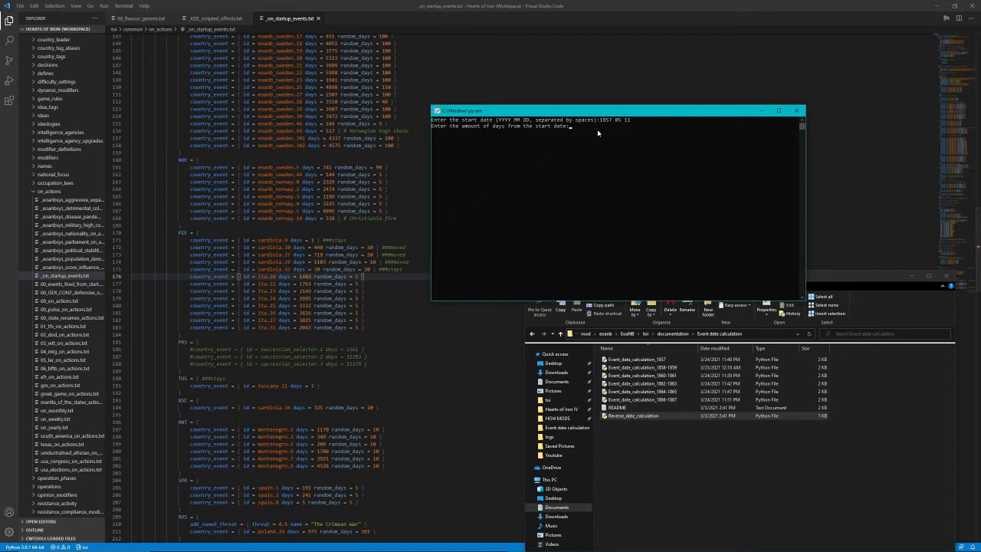
pyautogui.write('140')
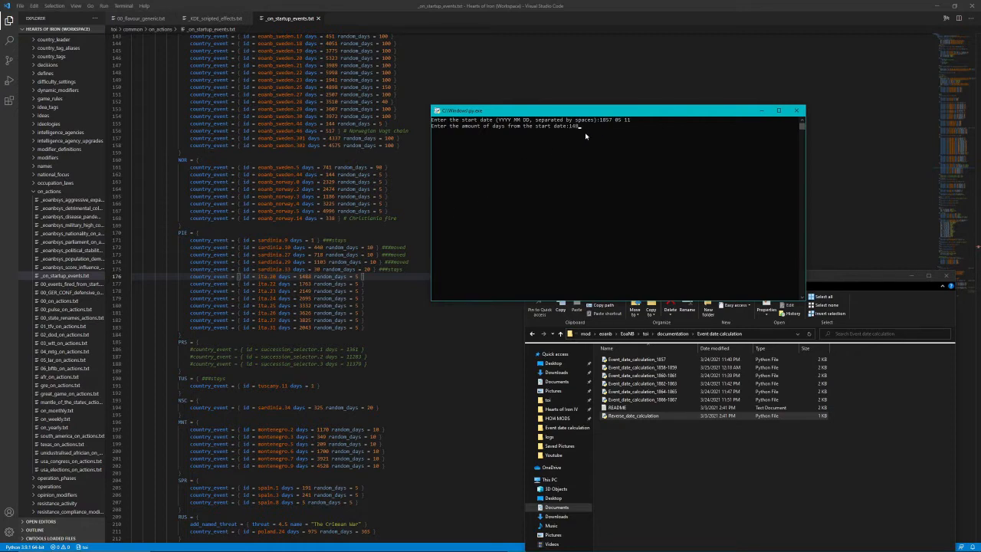
pyautogui.write('8')
pyautogui.press('Enter')
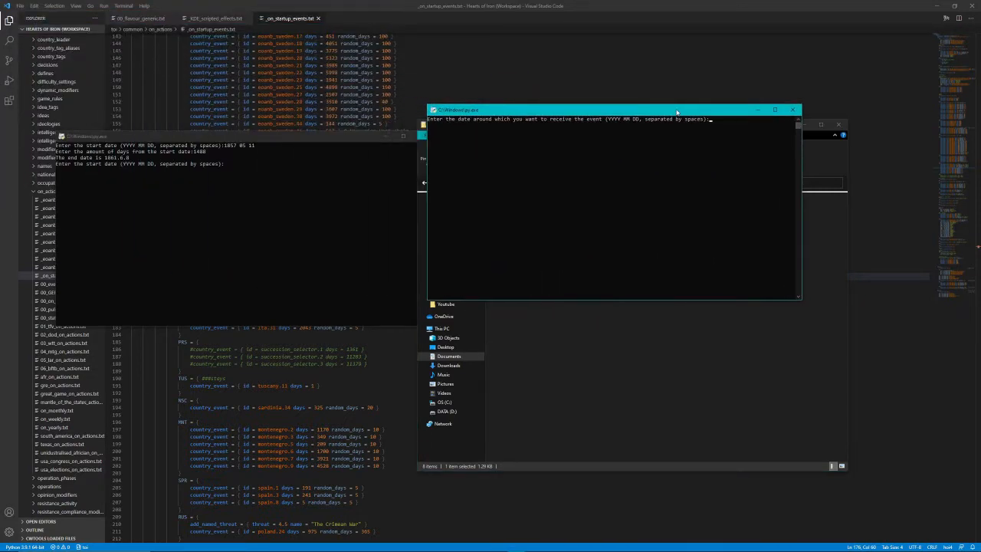
# Enter the 1861 target date into Event_date_calculation to get the day offset
pyautogui.write('1861')
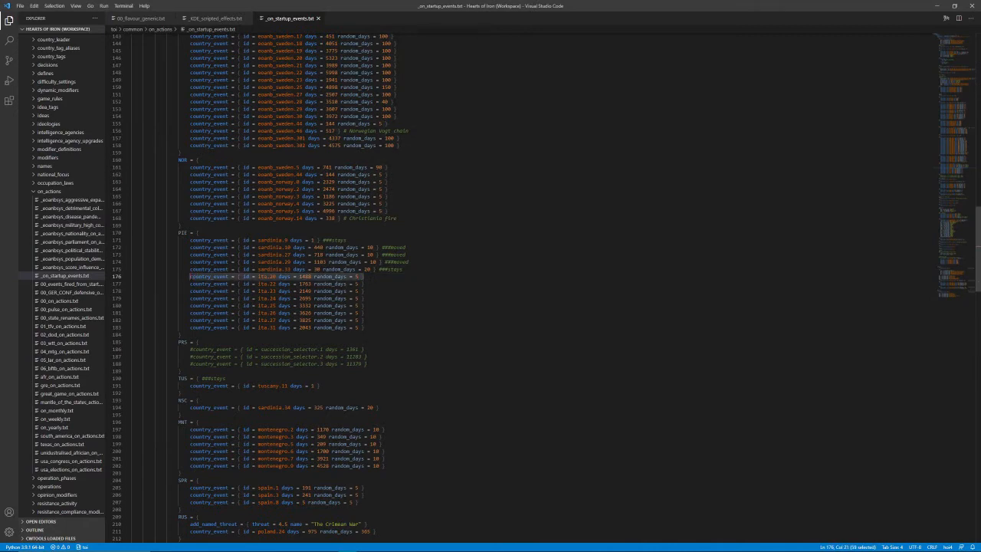
# Add ita.20 at 523 days, noted 1861.6.8, under PIE in the 1860–1861 KDE block
pyautogui.click(216, 17)
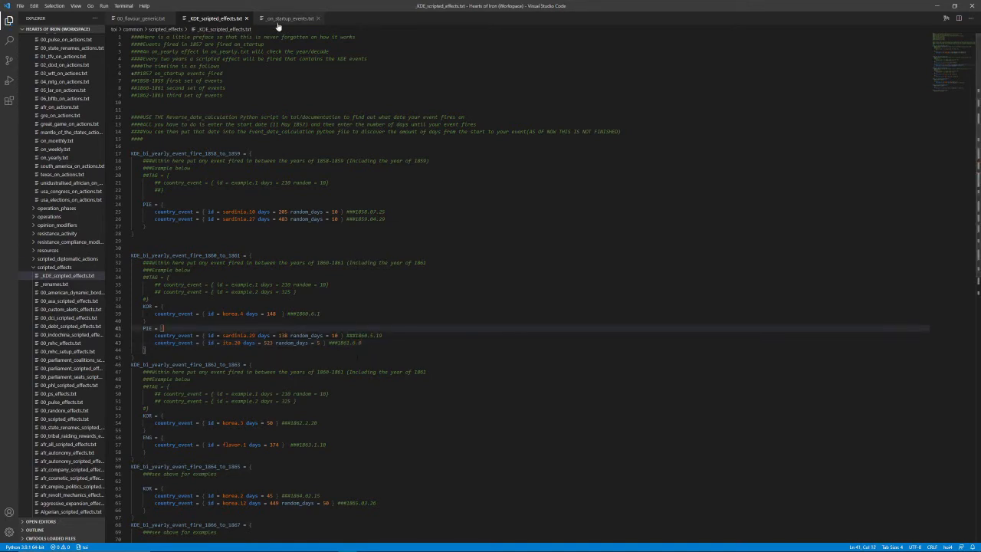
# Append ###moved to the ita.20 line in _on_startup_events.txt
pyautogui.click(285, 18)
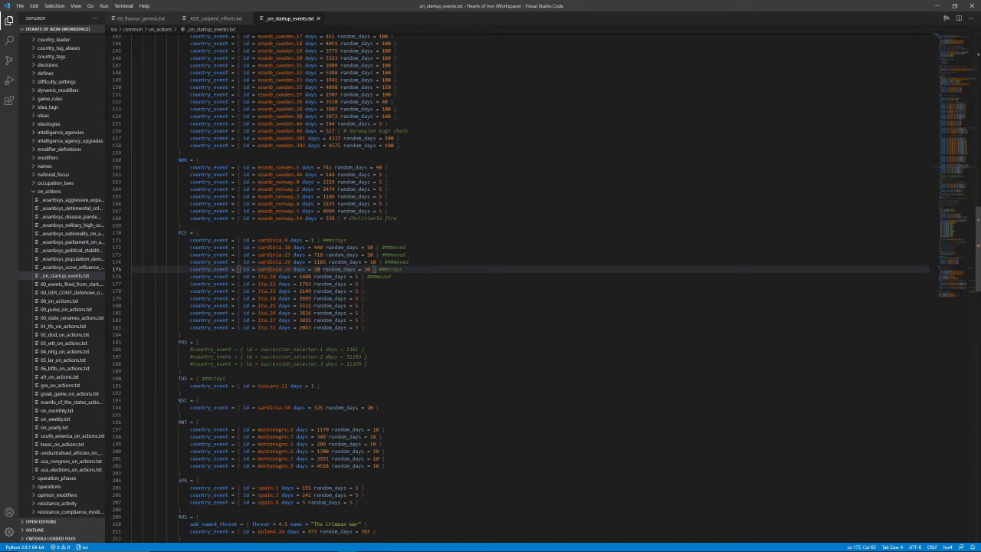
# Return to _KDE_scripted_effects.txt and its 1860–1861 event block
pyautogui.click(215, 18)
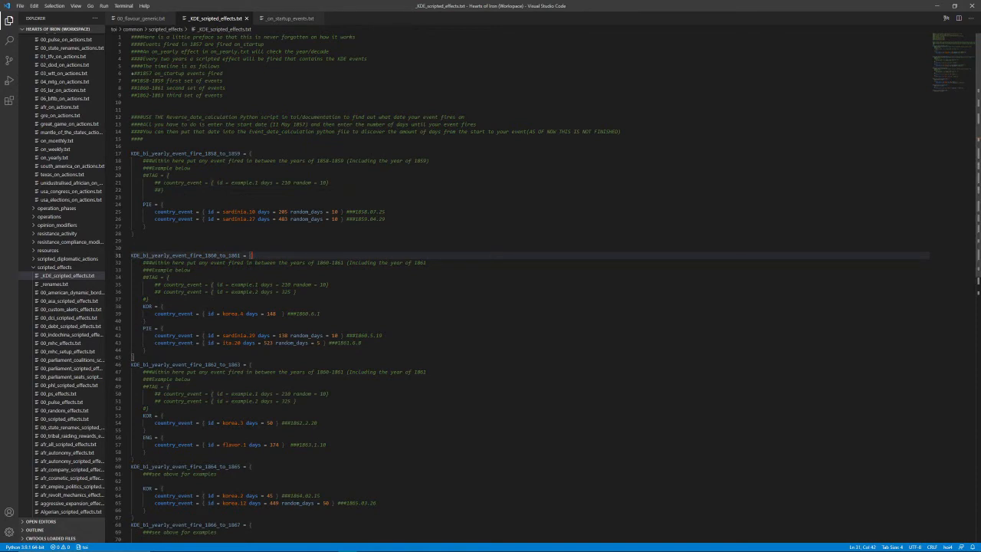
pyautogui.scroll(-3)
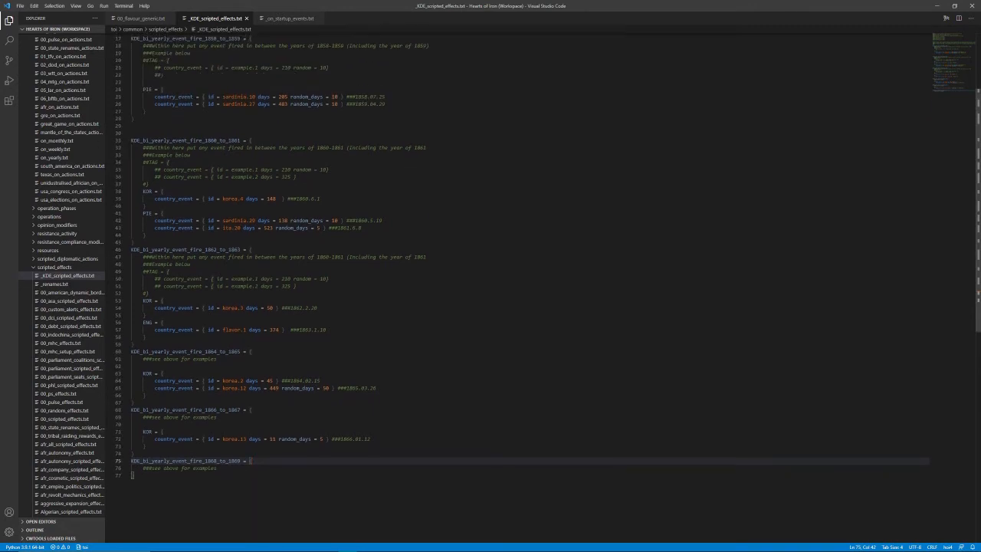
pyautogui.scroll(-3)
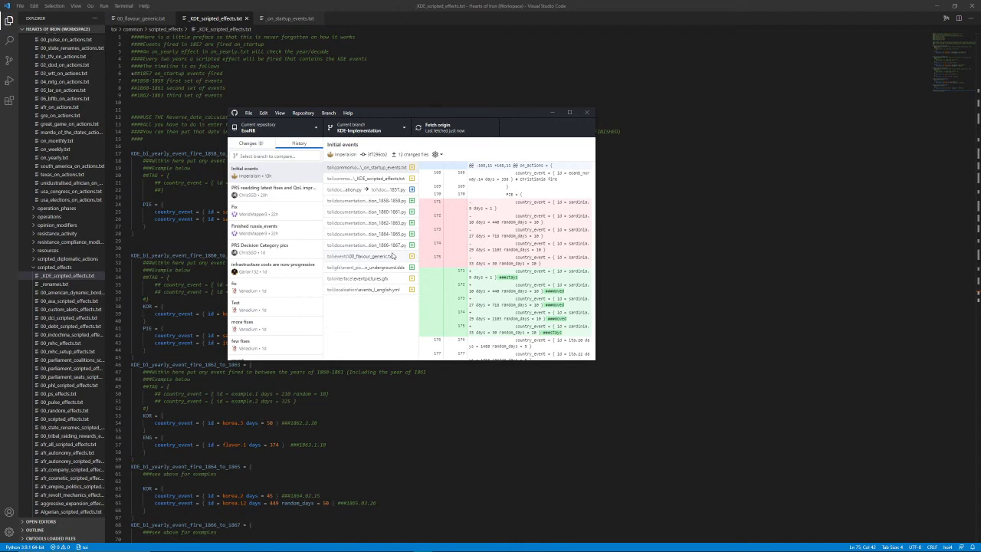
pyautogui.moveTo(605, 170)
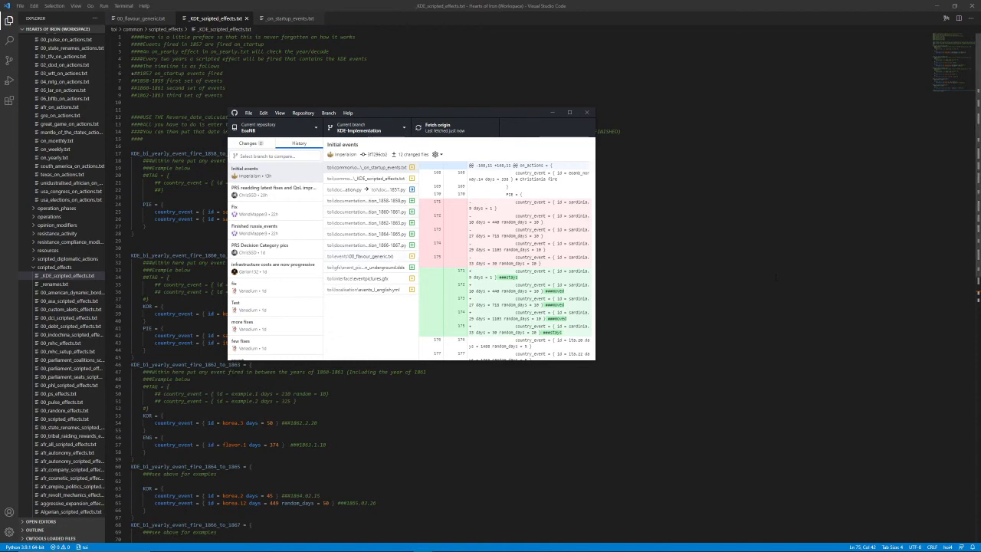
# Leave GitHub Desktop's Initial events diff and return to the KDE scripted effects file
pyautogui.click(587, 111)
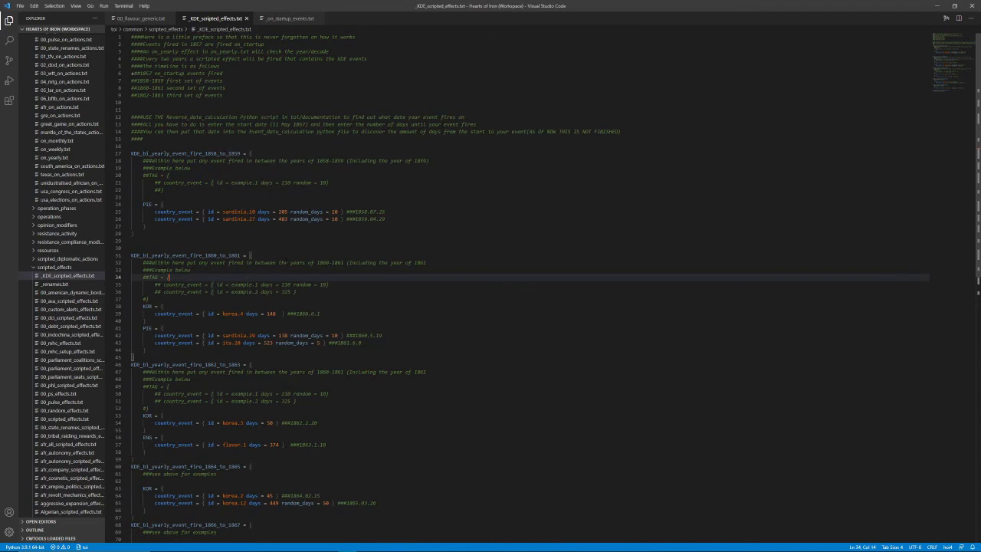
pyautogui.moveTo(298, 20)
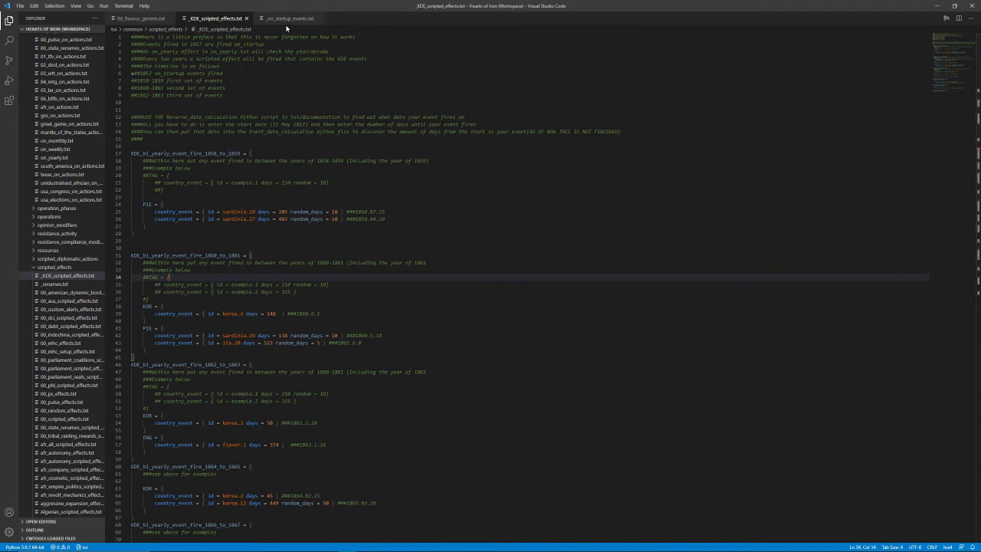
# Prefix the ###moved Sardinia and ita.20 lines with #, then go back to the KDE file
pyautogui.click(289, 19)
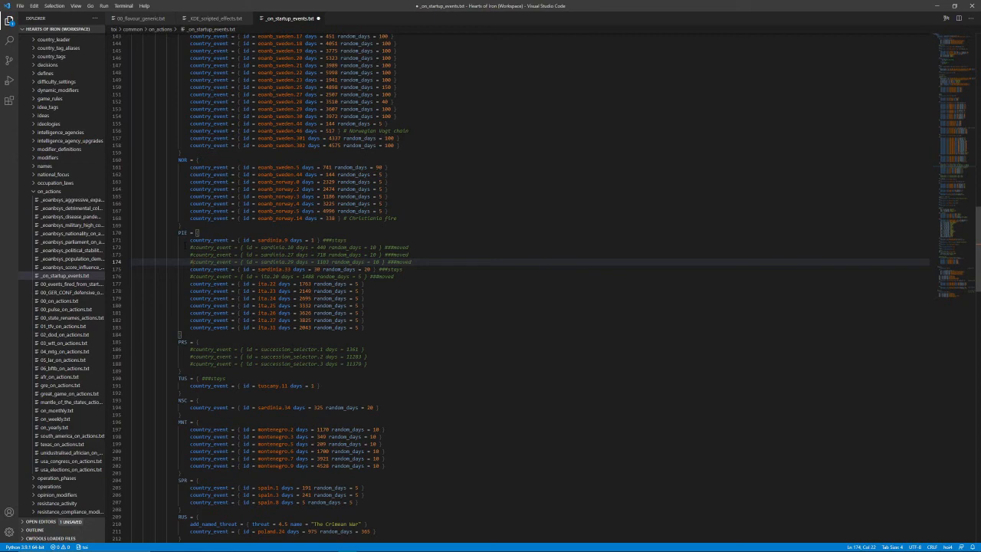
pyautogui.click(217, 18)
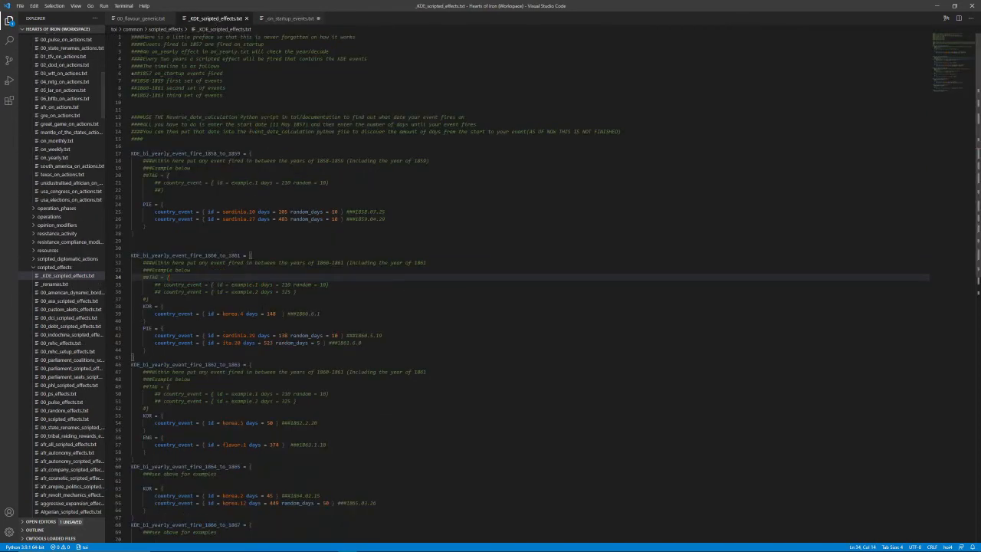
pyautogui.click(285, 18)
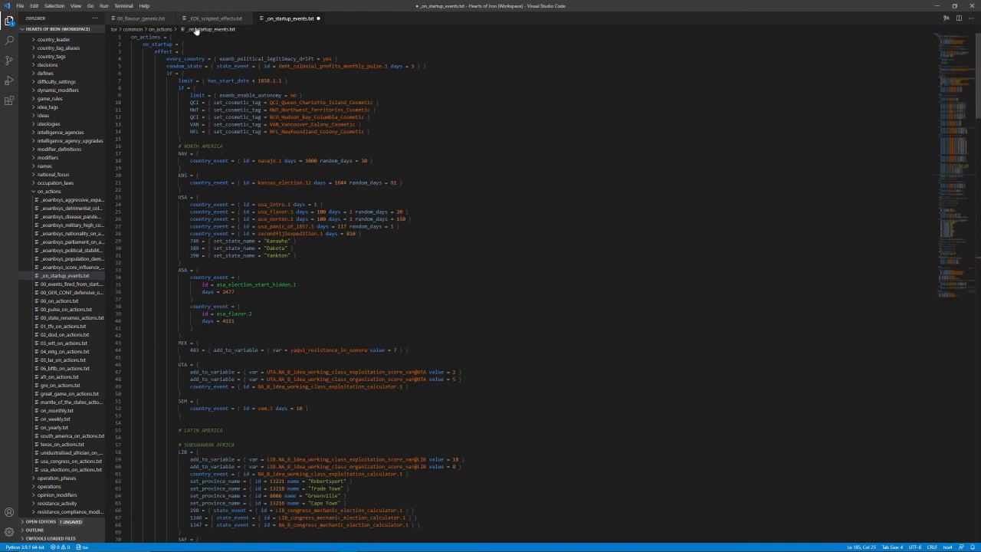
pyautogui.click(215, 18)
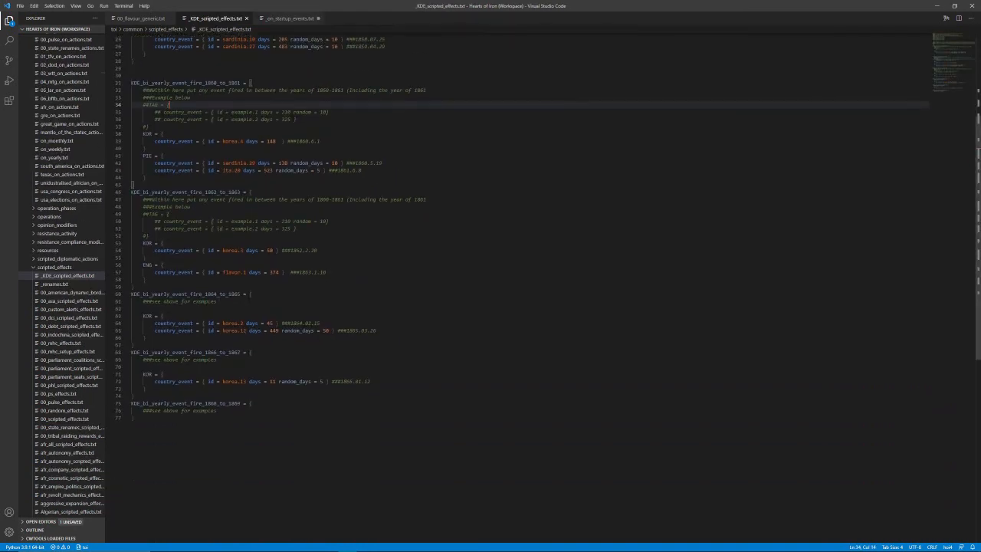
pyautogui.scroll(3)
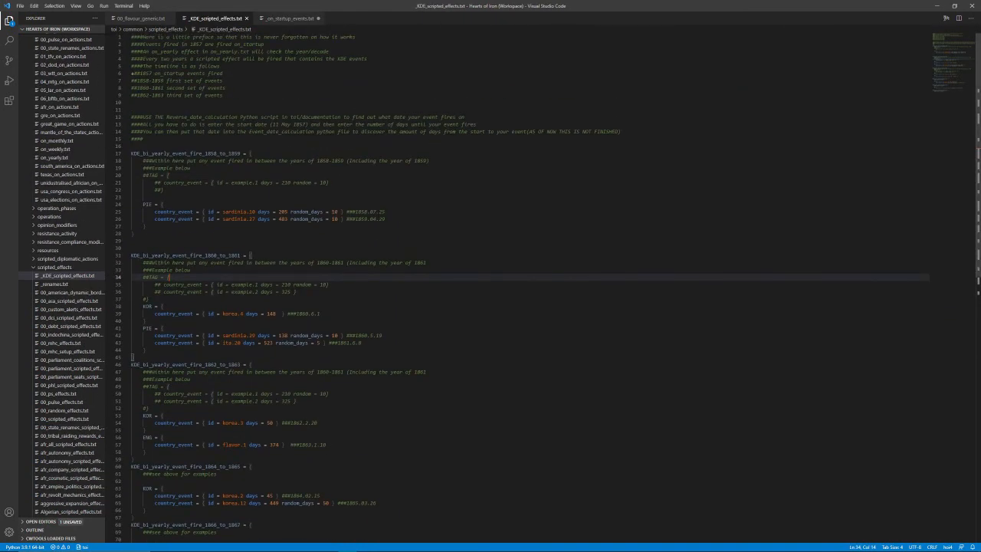